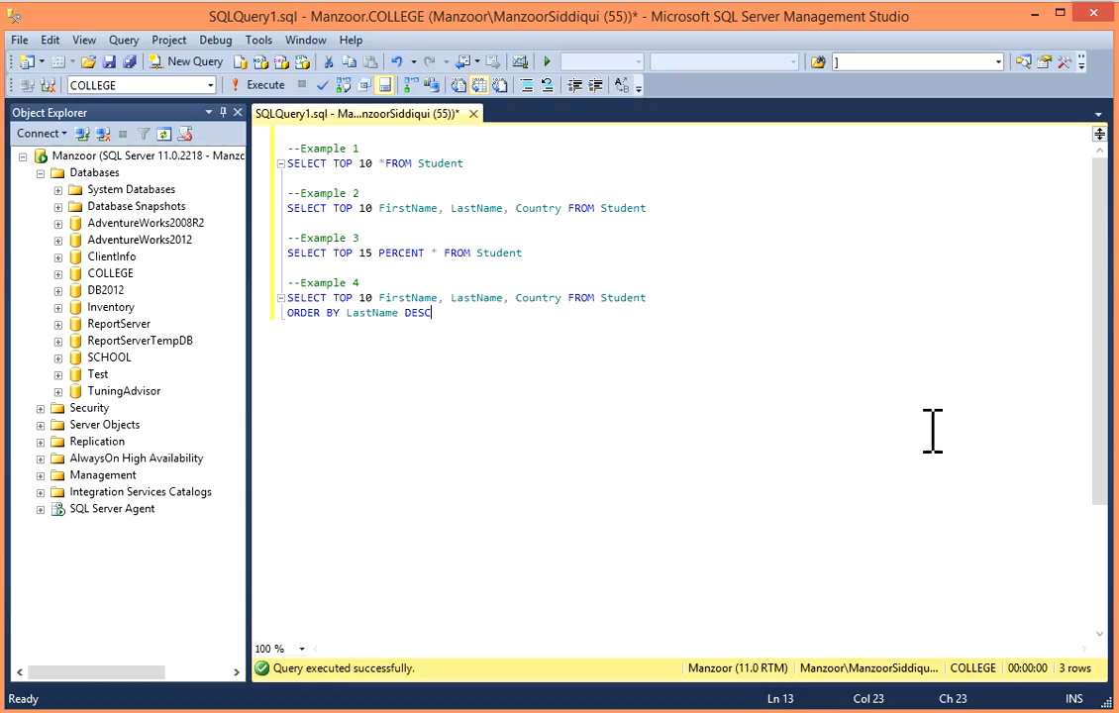
{"action": "mouse_move", "coordinate": [859, 400]}
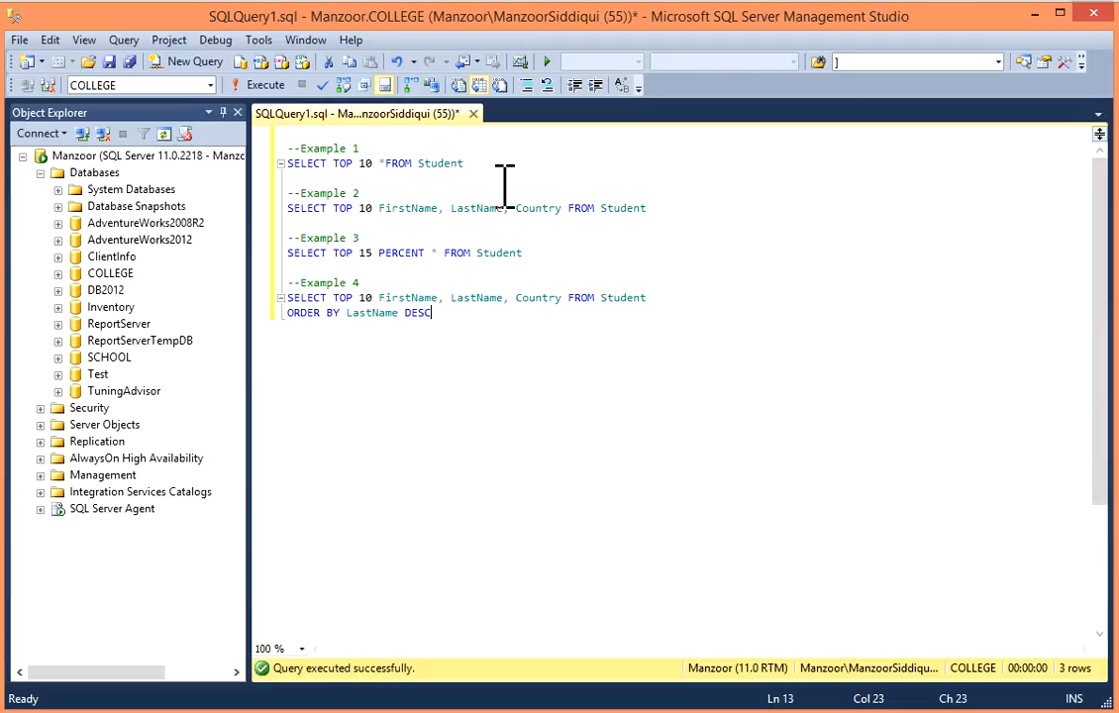
- Execute SELECT TOP 10 * FROM Student, returning the first ten student rows with every column
{"action": "double_click", "coordinate": [440, 163]}
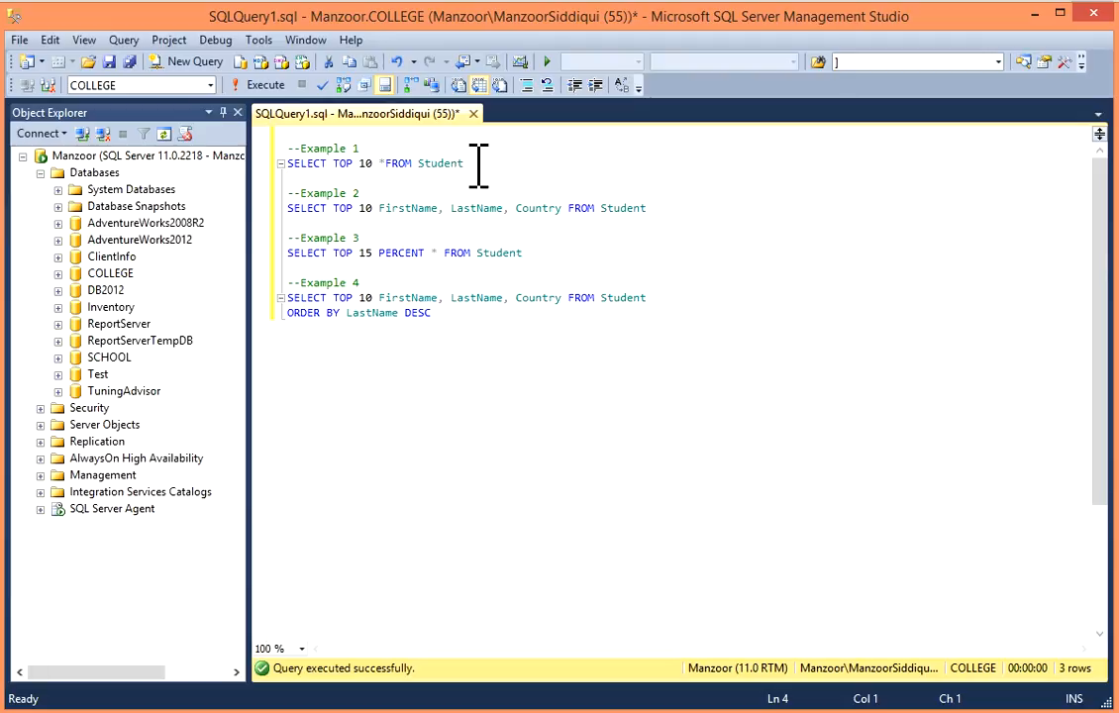
{"action": "mouse_move", "coordinate": [452, 162]}
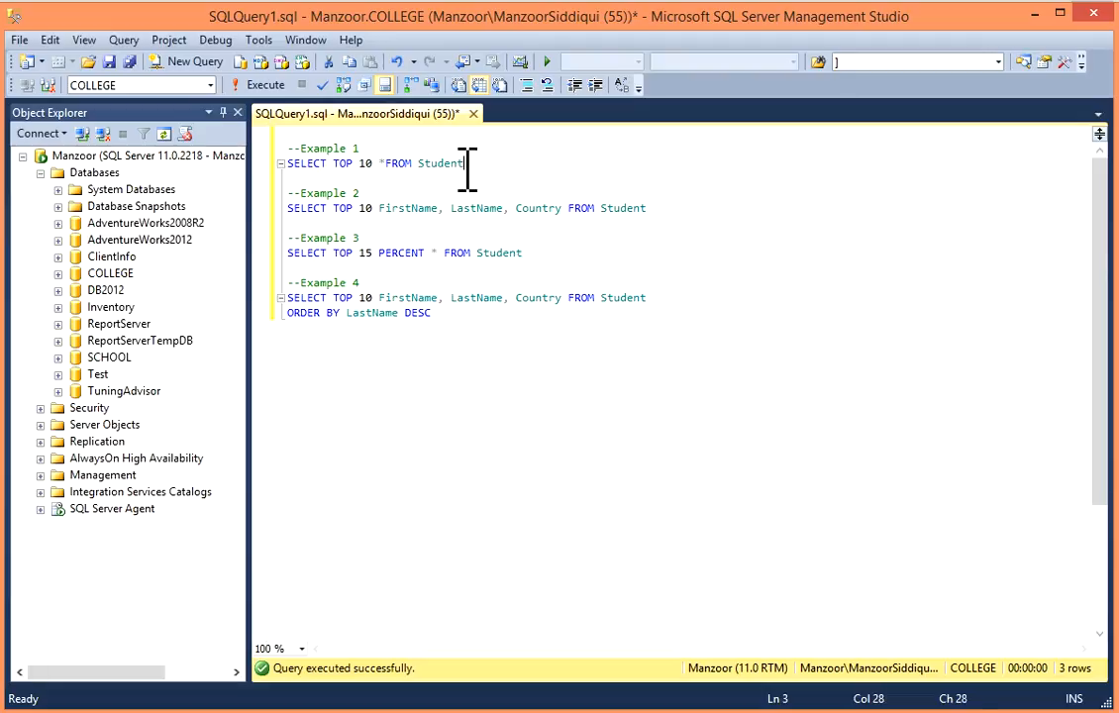
{"action": "left_click", "coordinate": [266, 83]}
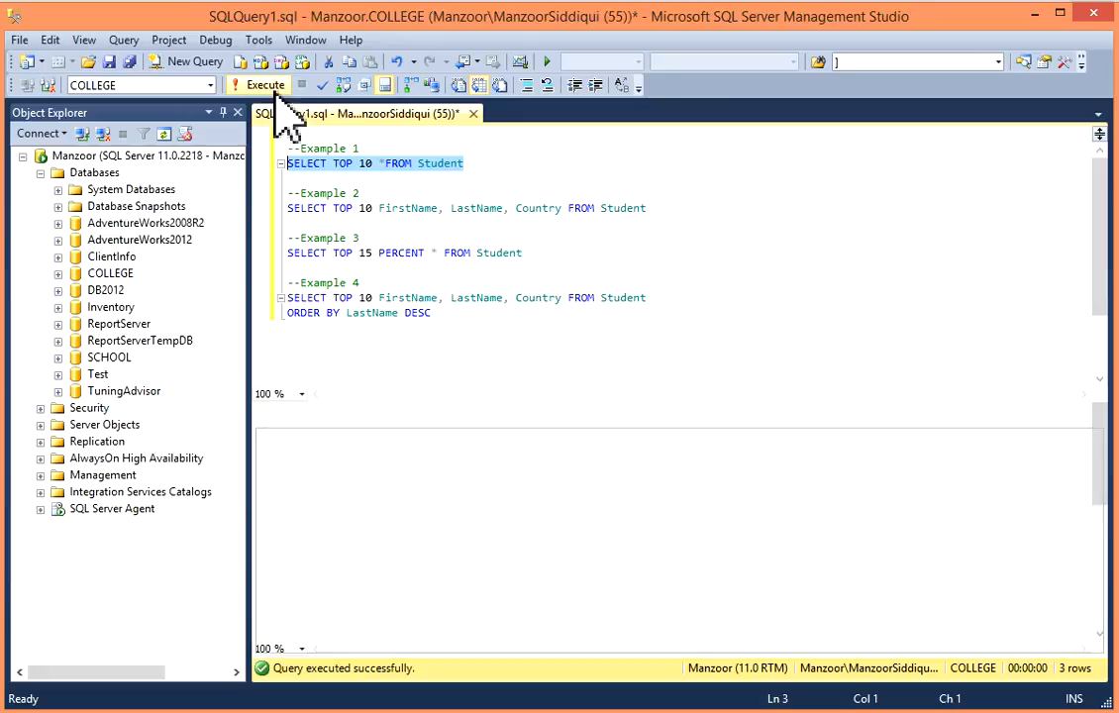
{"action": "left_click", "coordinate": [265, 83]}
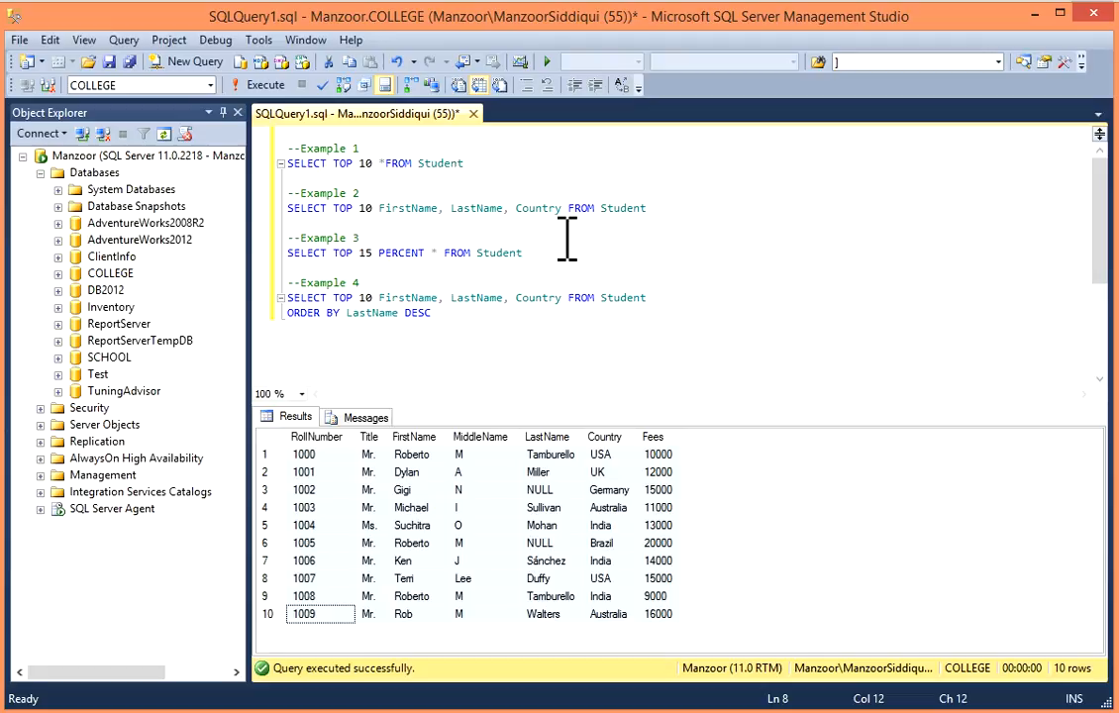
{"action": "double_click", "coordinate": [406, 208]}
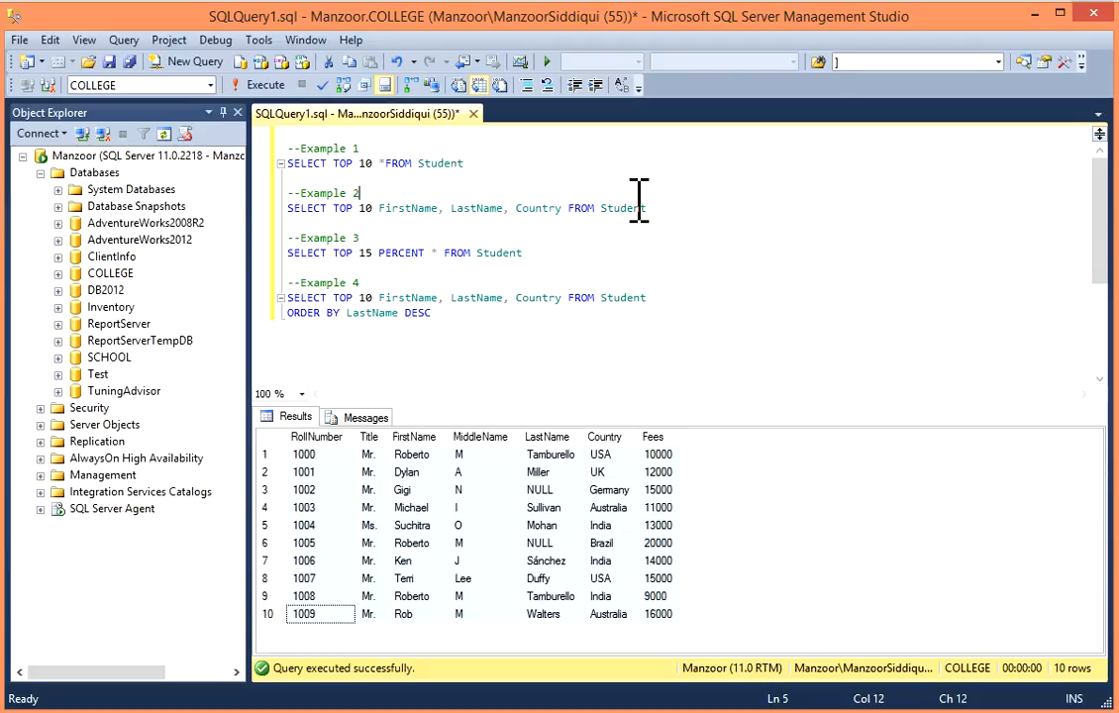
{"action": "mouse_move", "coordinate": [307, 208]}
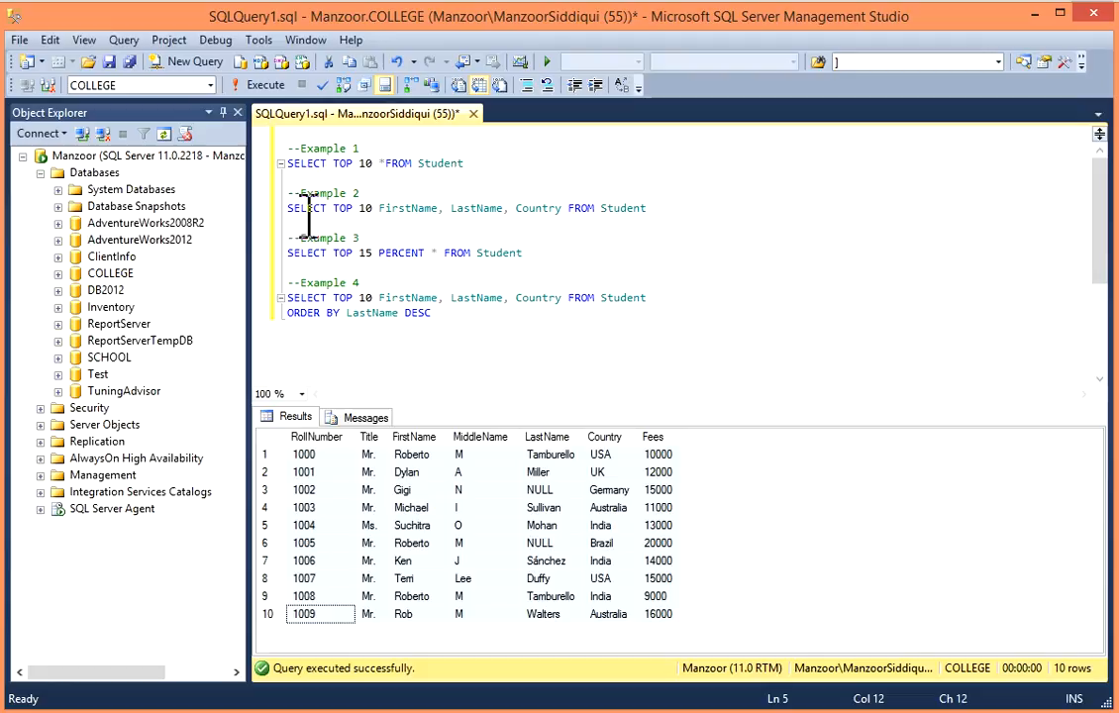
- Execute the TOP 10 query returning only FirstName, LastName and Country for ten students
{"action": "left_click_drag", "start_coordinate": [386, 208], "coordinate": [645, 208]}
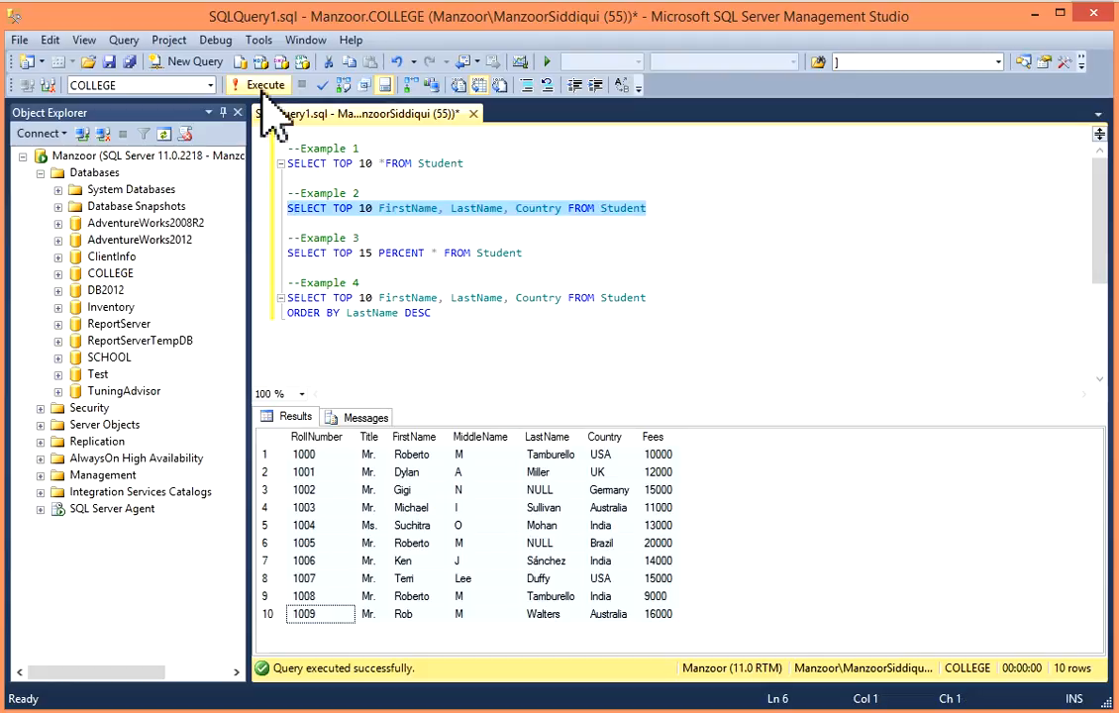
{"action": "left_click", "coordinate": [265, 84]}
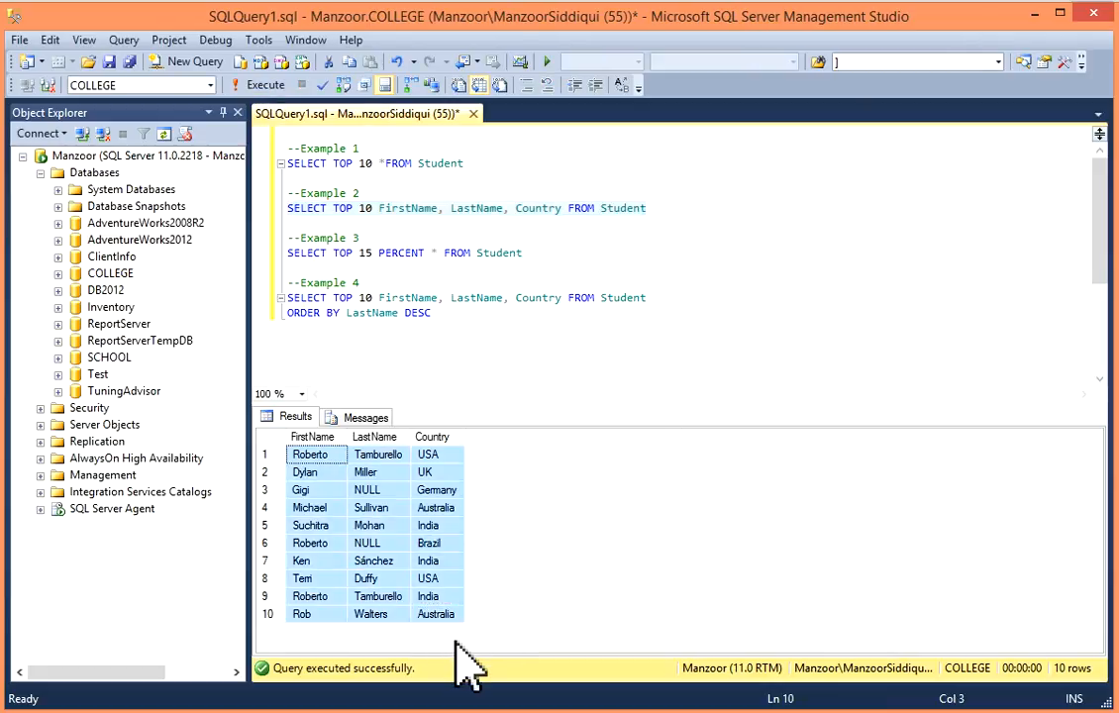
{"action": "mouse_move", "coordinate": [400, 459]}
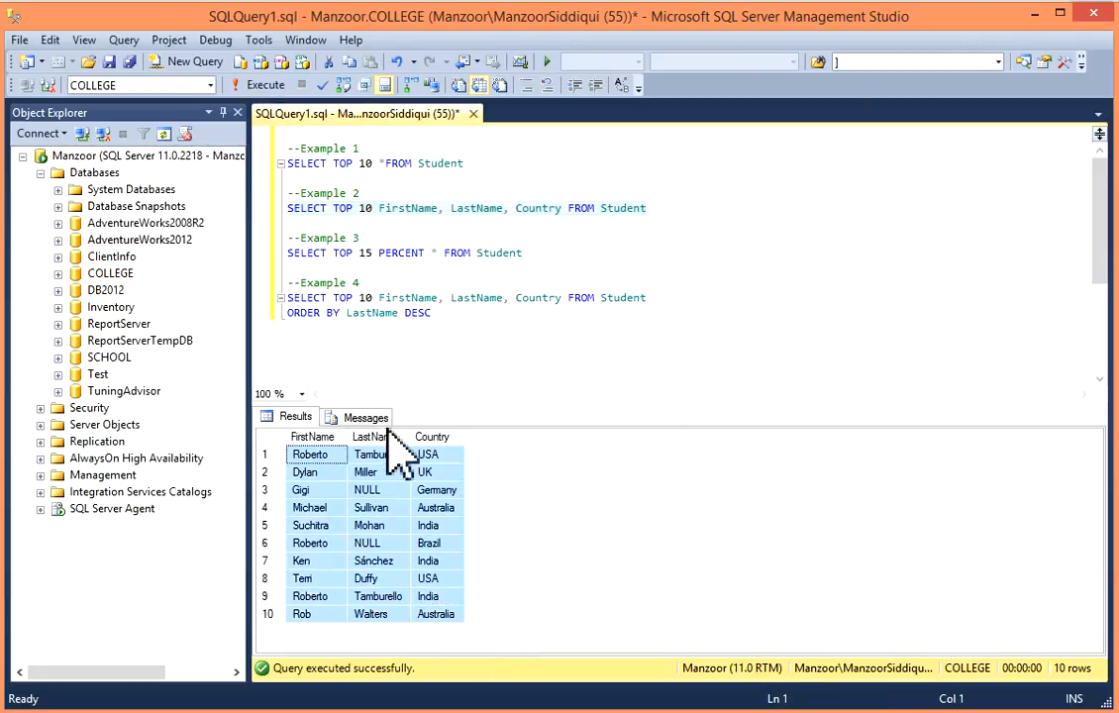
{"action": "mouse_move", "coordinate": [480, 268]}
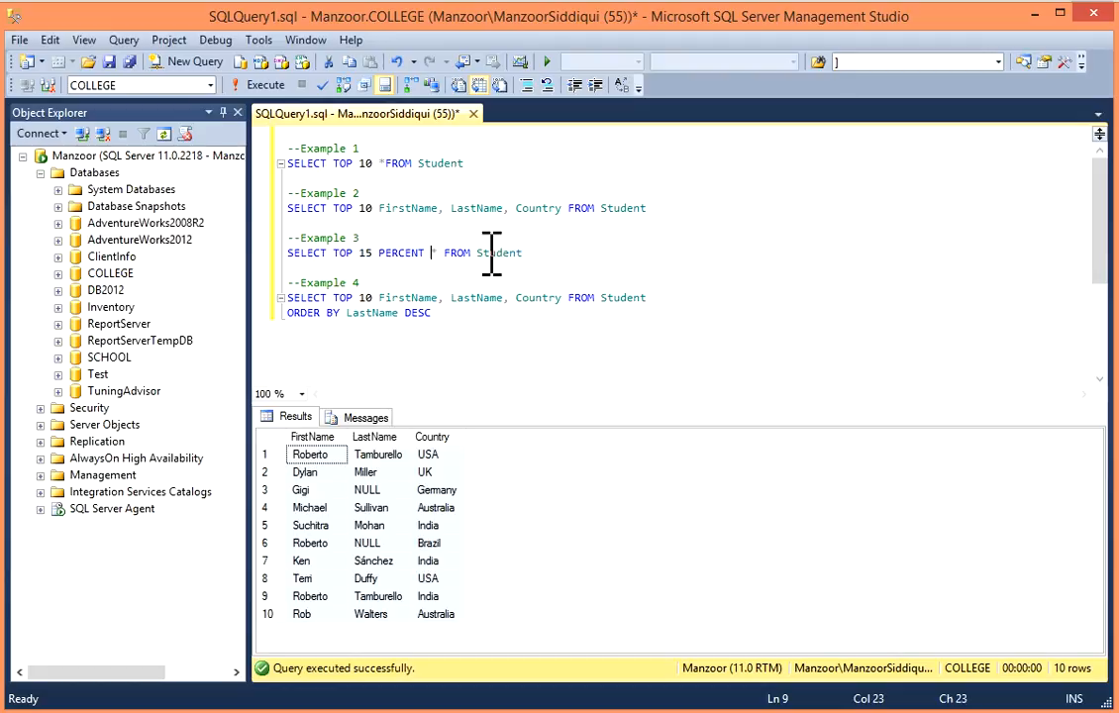
- Execute SELECT TOP 15 PERCENT * FROM Student, returning three full student rows
{"action": "triple_click", "coordinate": [396, 253]}
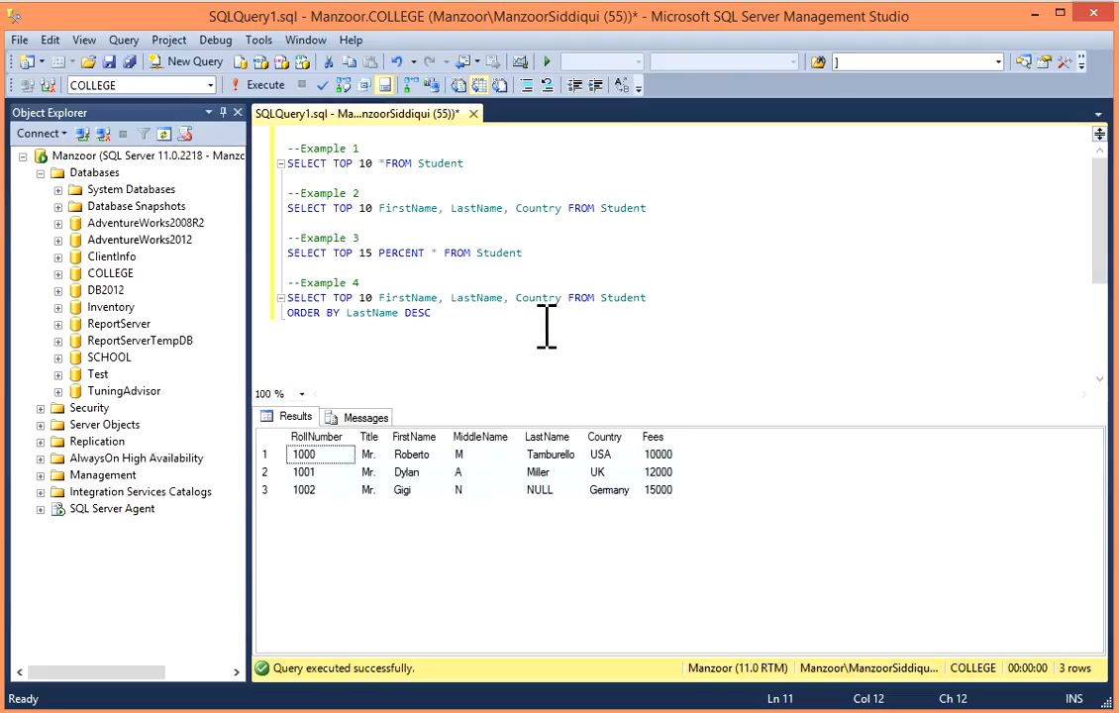
{"action": "mouse_move", "coordinate": [392, 313]}
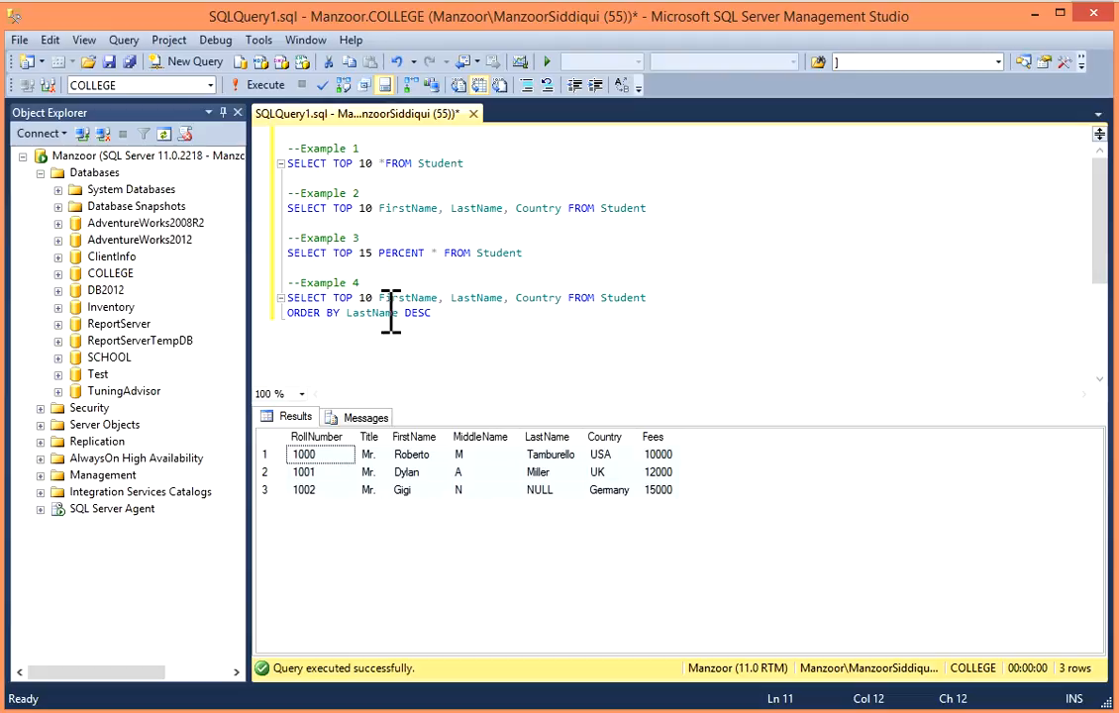
- Execute the TOP 10 names-and-countries query with ORDER BY LastName DESC, listing ten sorted students
{"action": "double_click", "coordinate": [476, 297]}
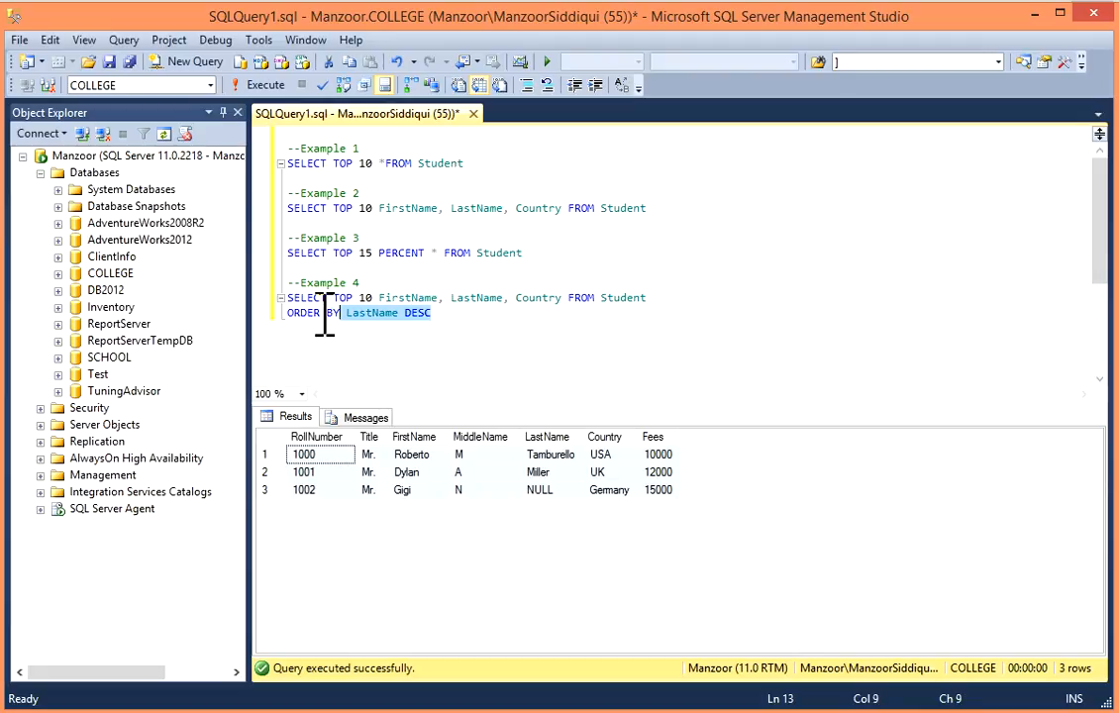
{"action": "left_click", "coordinate": [431, 313]}
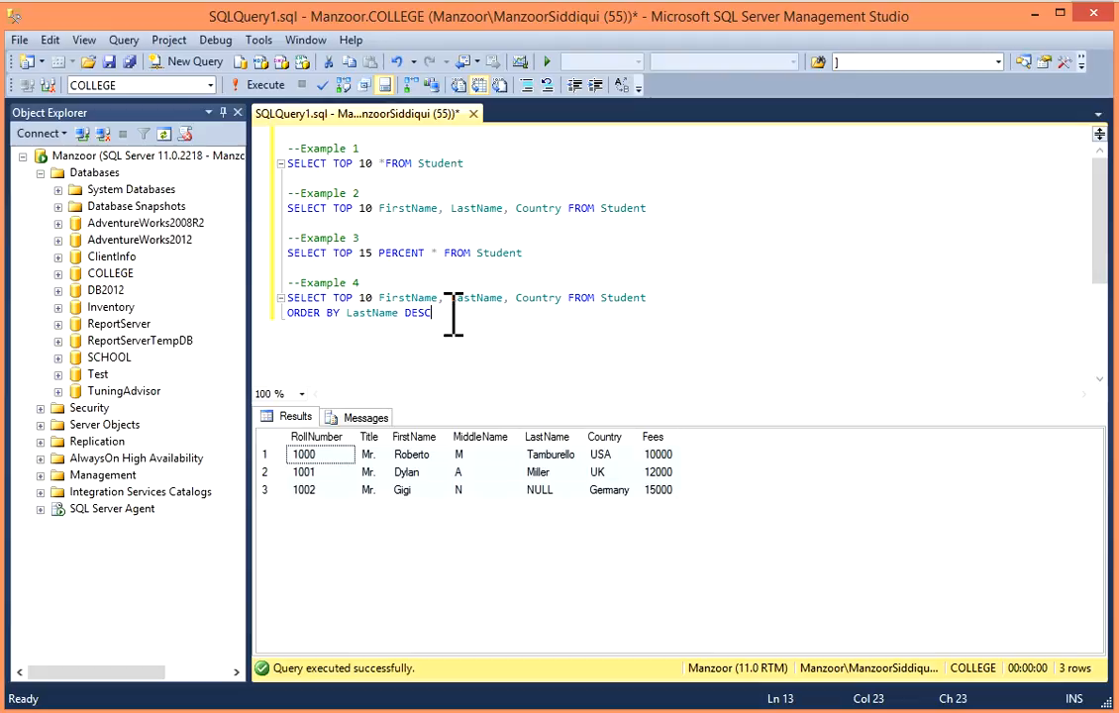
{"action": "left_click", "coordinate": [266, 83]}
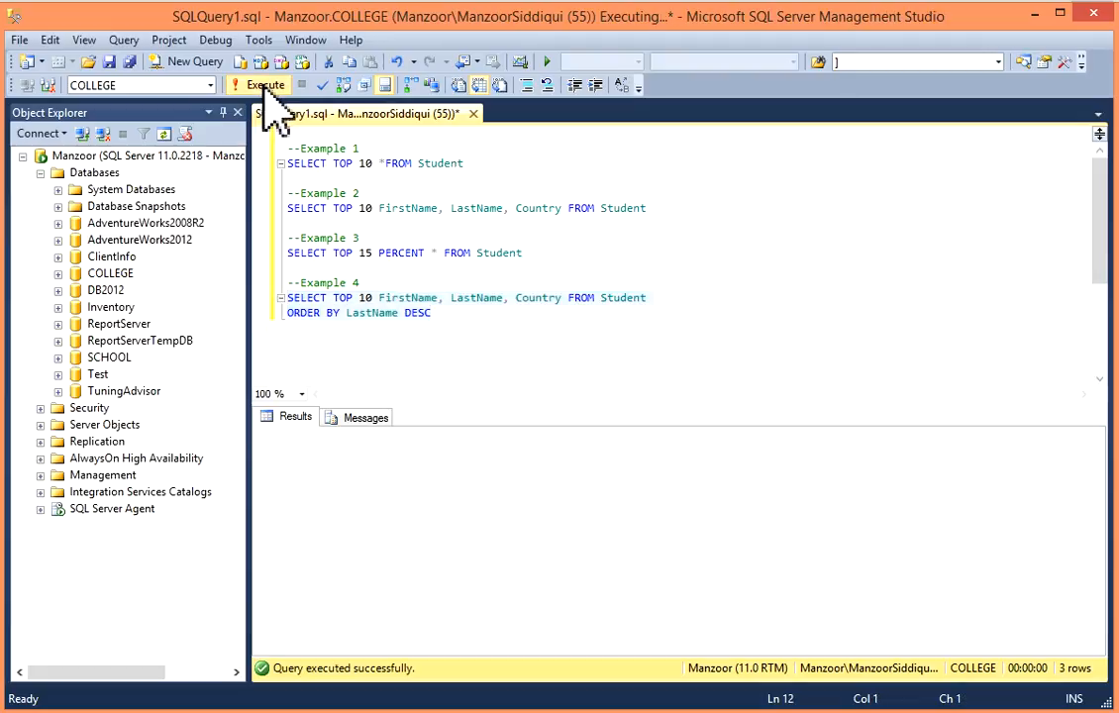
{"action": "left_click", "coordinate": [265, 83]}
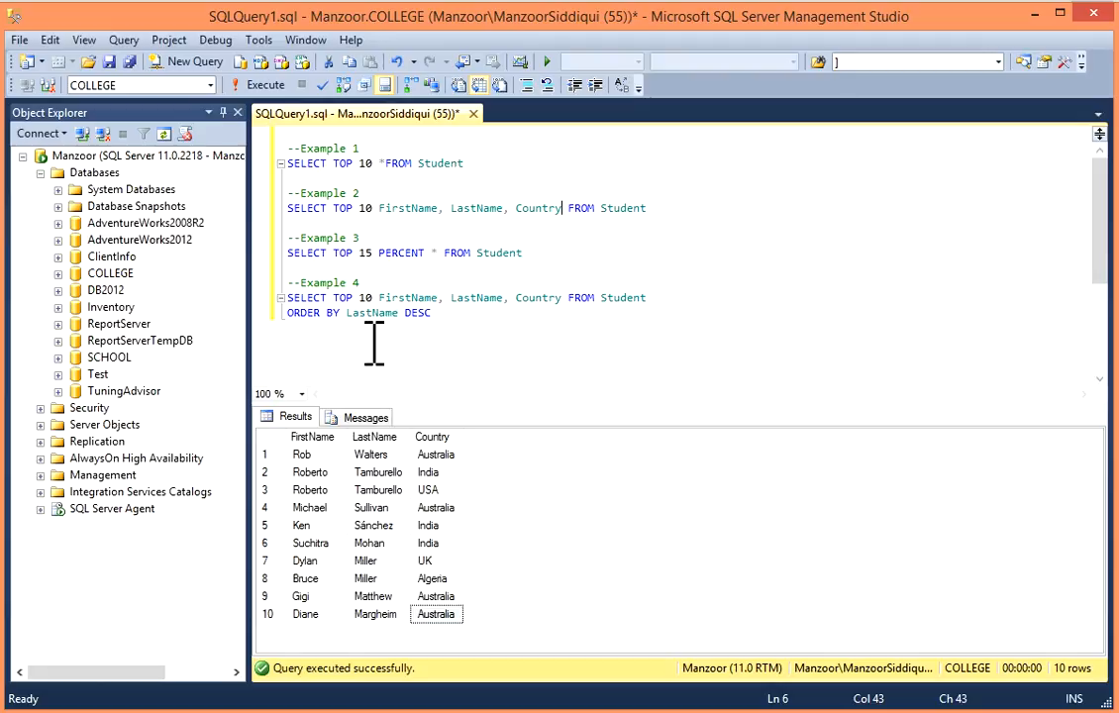
{"action": "left_click", "coordinate": [430, 313]}
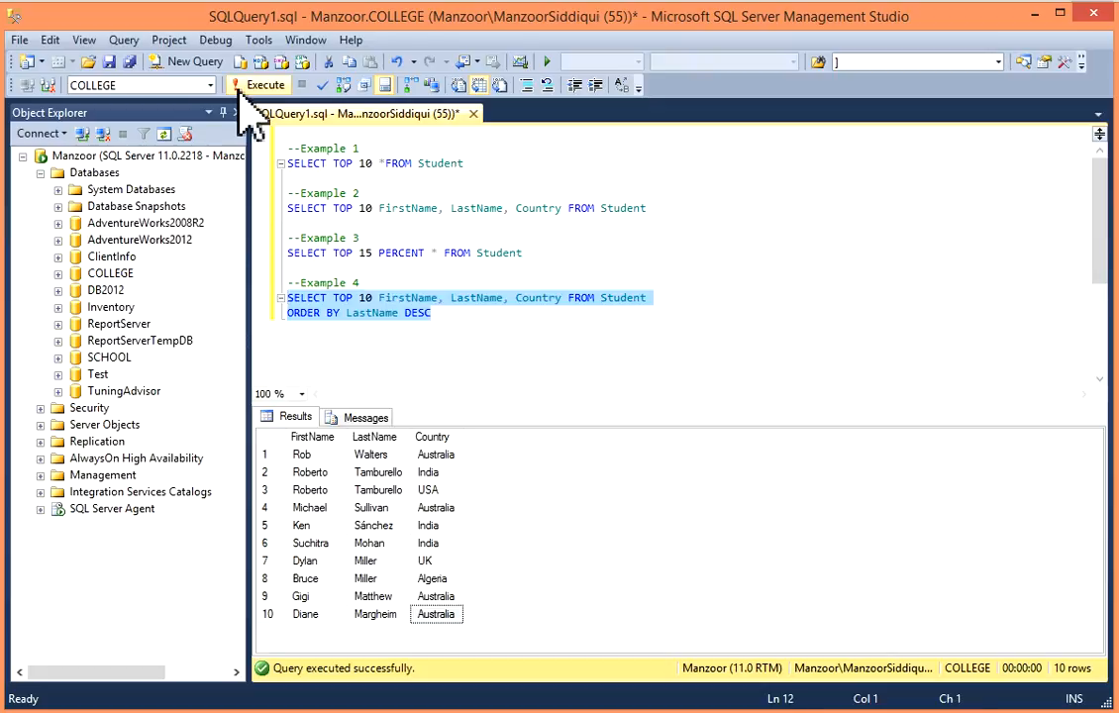
{"action": "left_click", "coordinate": [364, 561]}
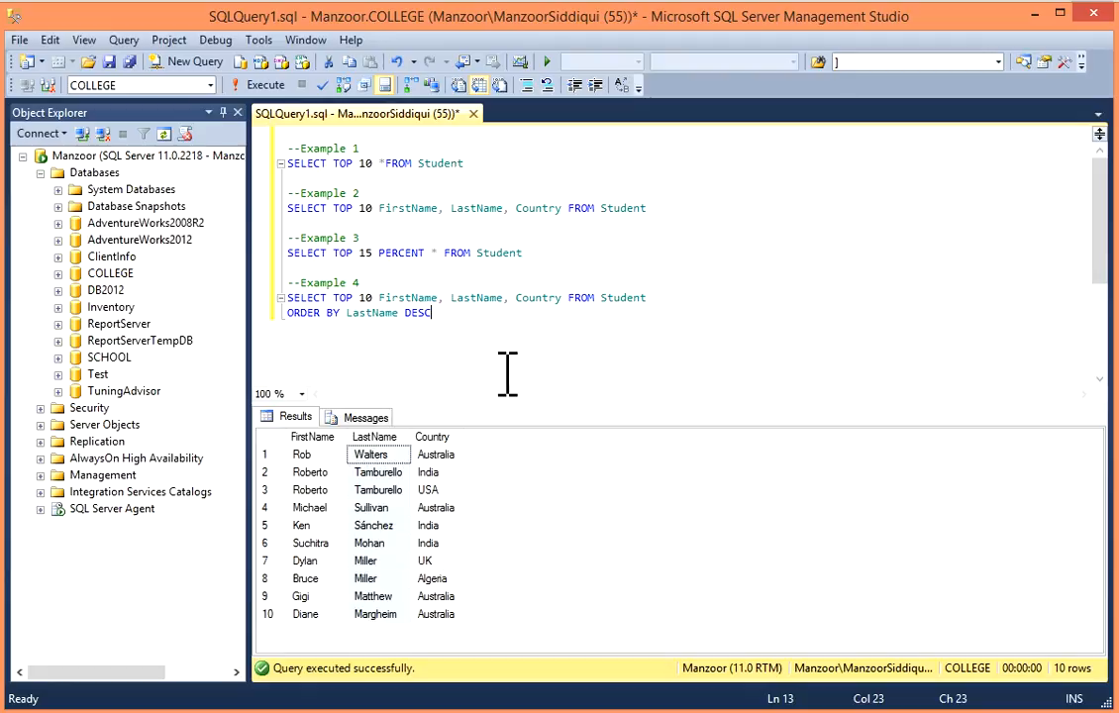
{"action": "mouse_move", "coordinate": [741, 350]}
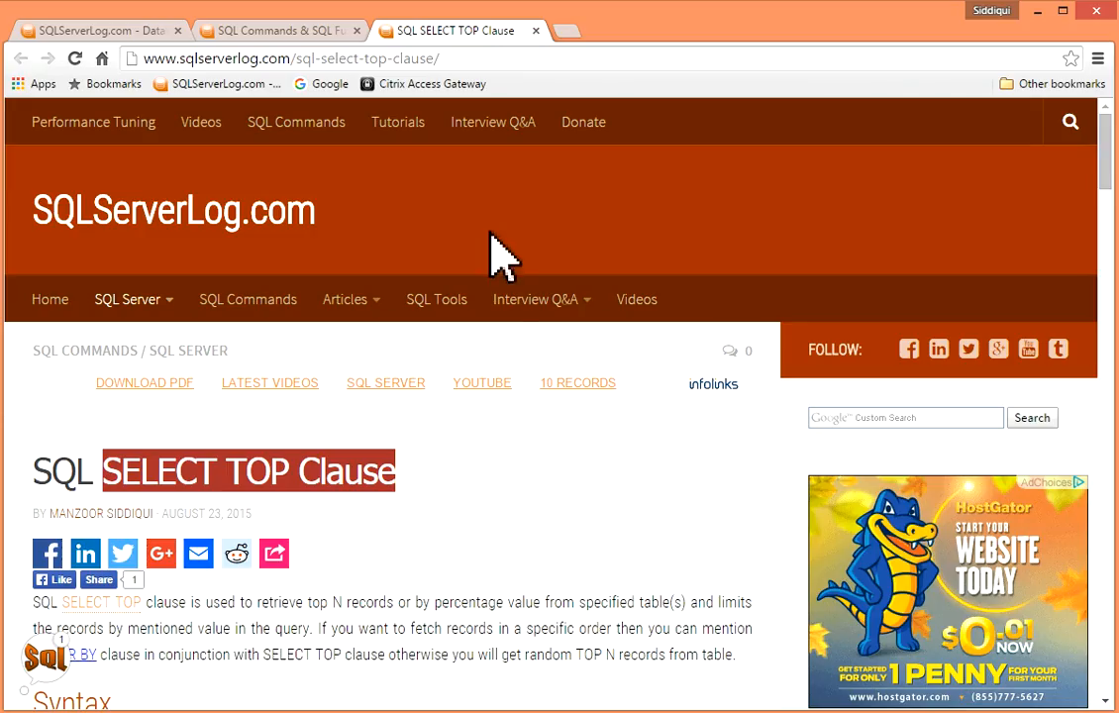
- Scroll the SQL SELECT TOP Clause article down to its TOP column and PERCENT examples
{"action": "scroll", "scroll_direction": "down", "scroll_amount": 3}
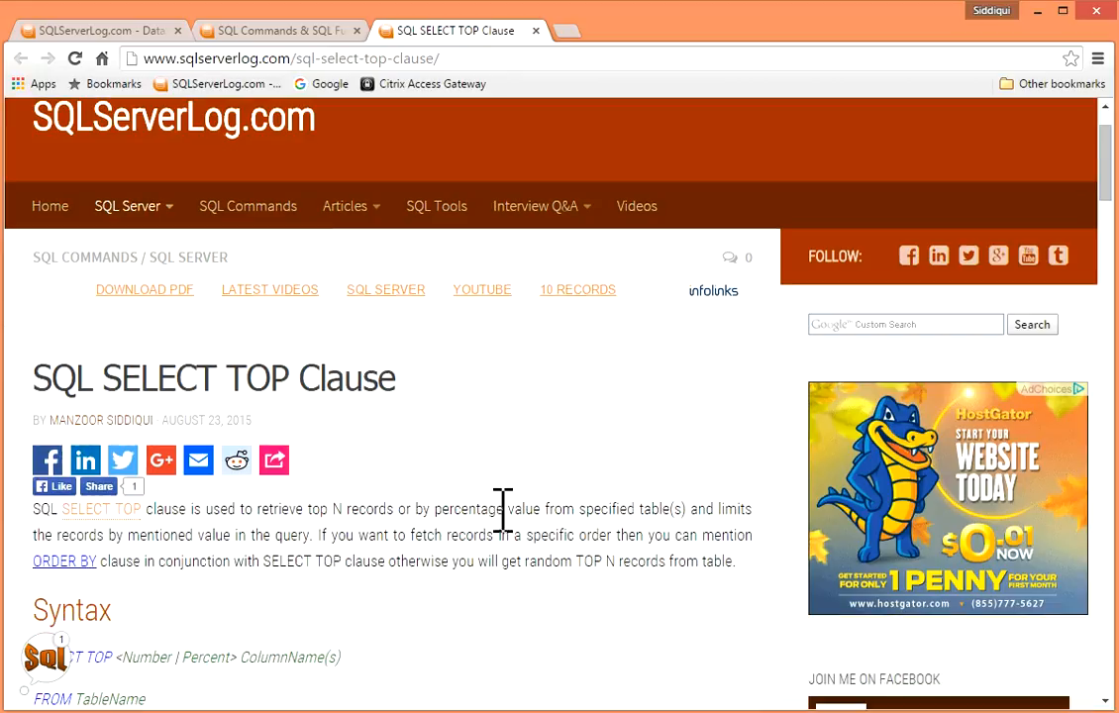
{"action": "scroll", "scroll_direction": "down", "scroll_amount": 3}
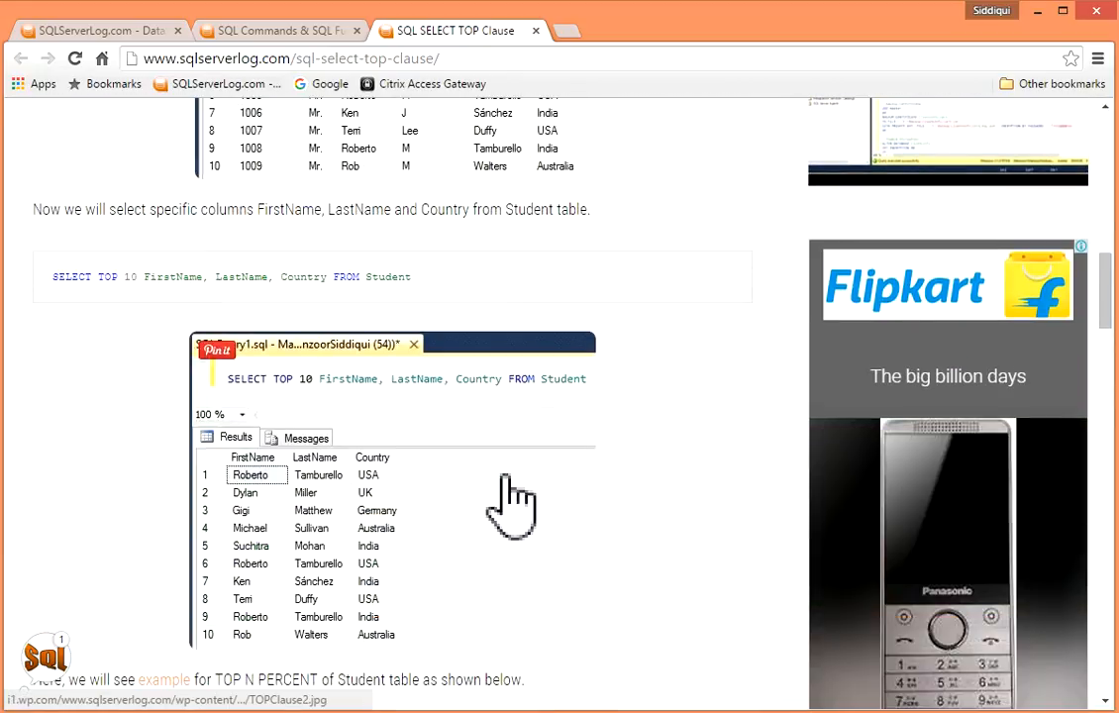
{"action": "mouse_move", "coordinate": [693, 475]}
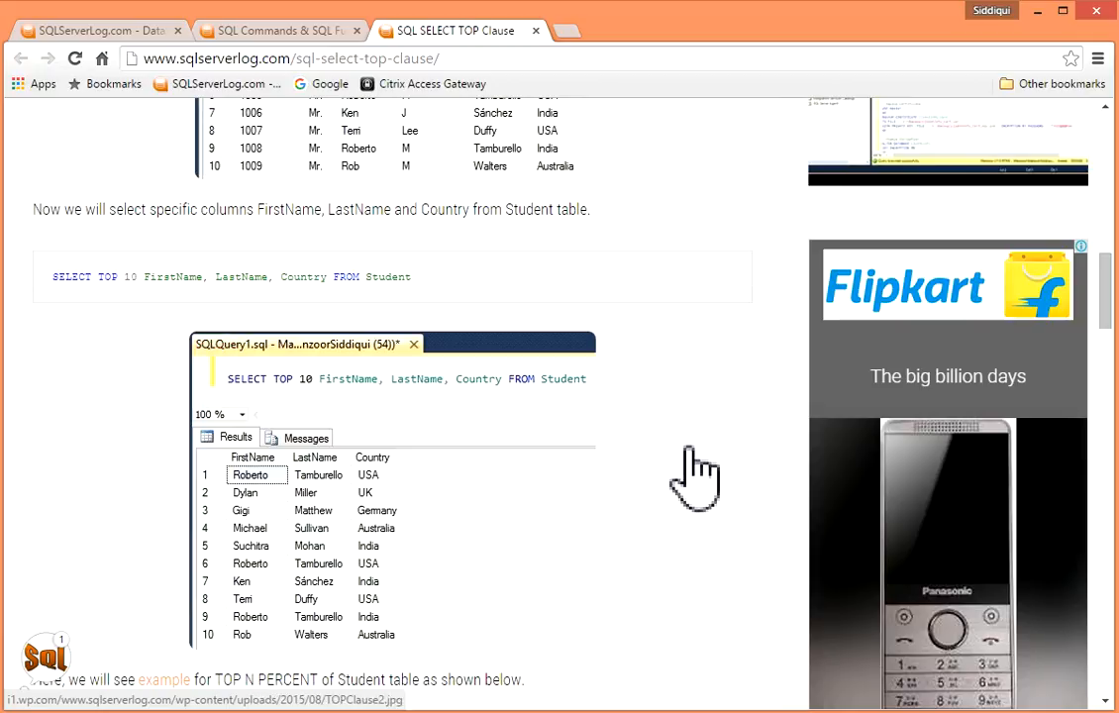
{"action": "scroll", "scroll_direction": "down", "scroll_amount": 3}
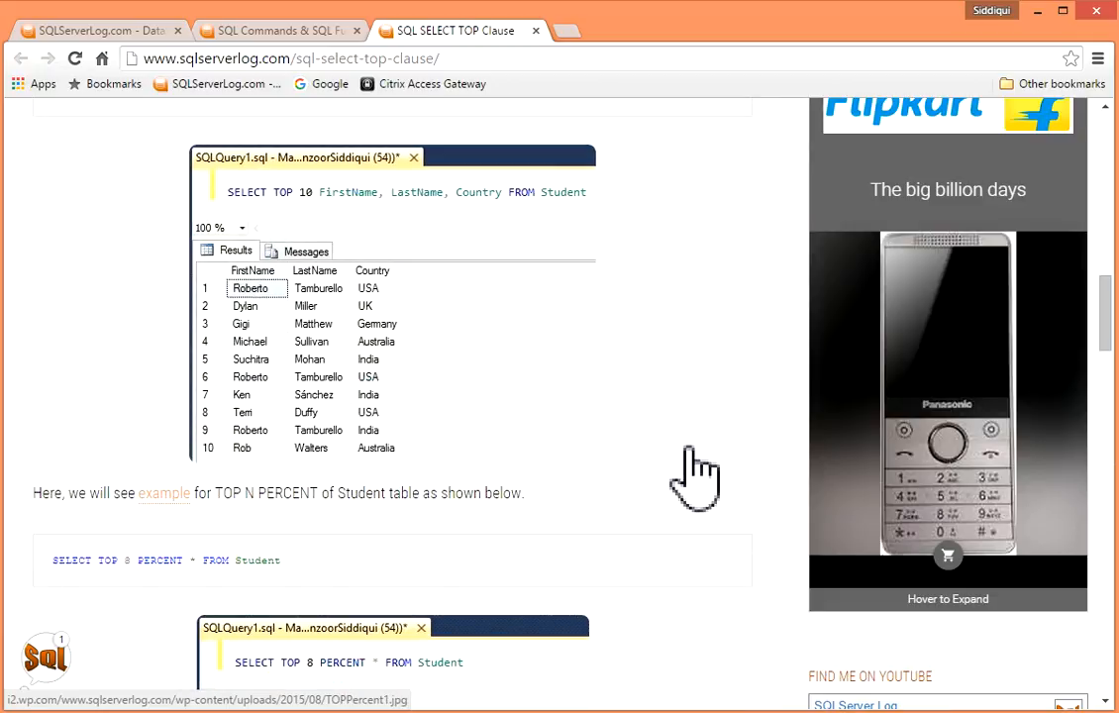